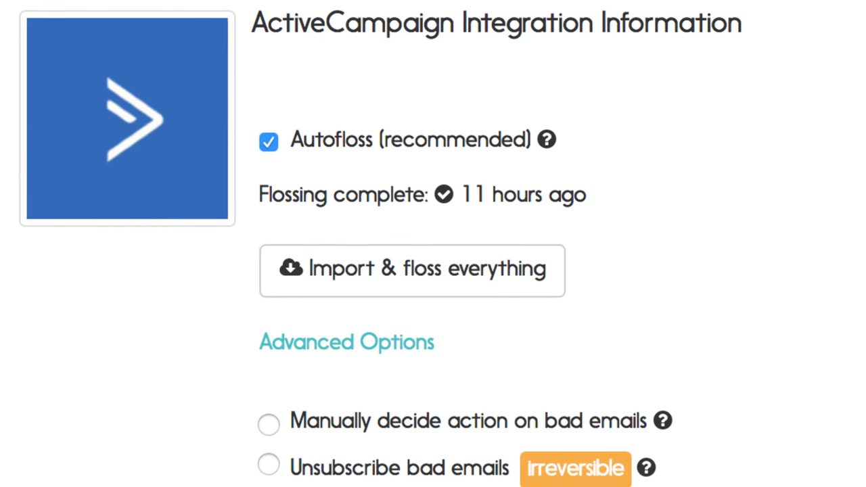
{"action": "scroll", "scroll_direction": "down", "scroll_amount": 3}
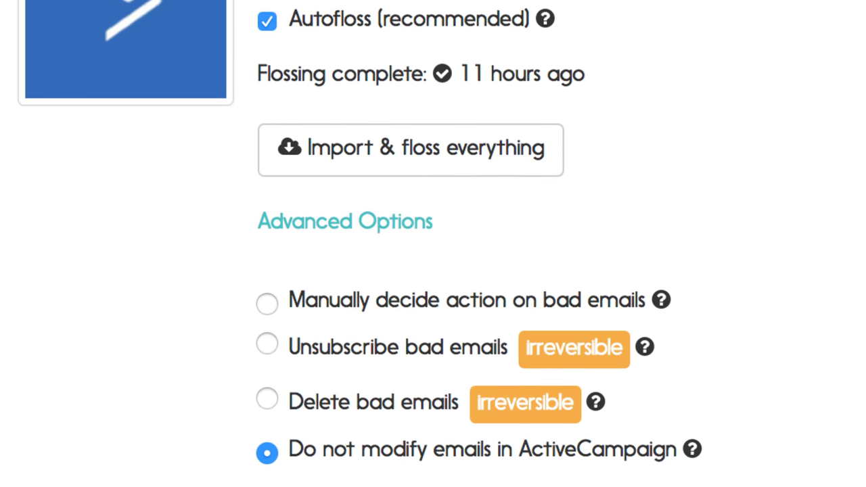